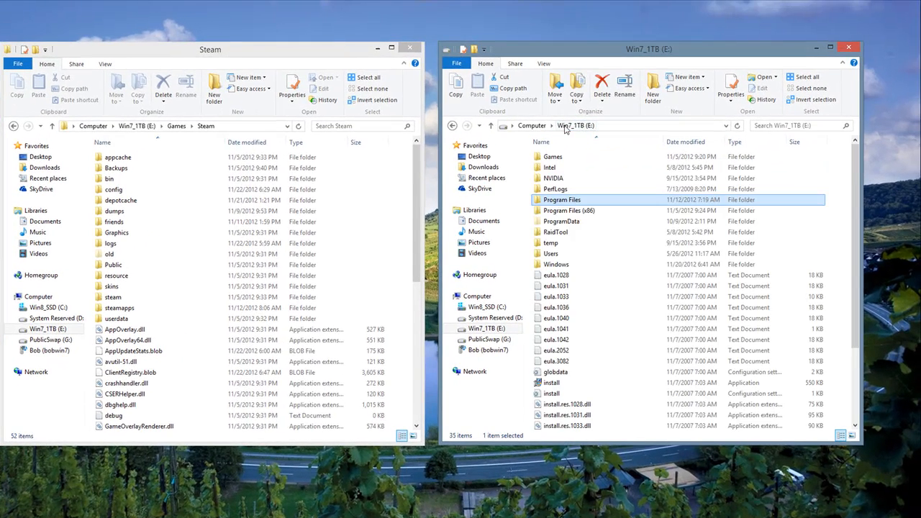
pyautogui.click(555, 253)
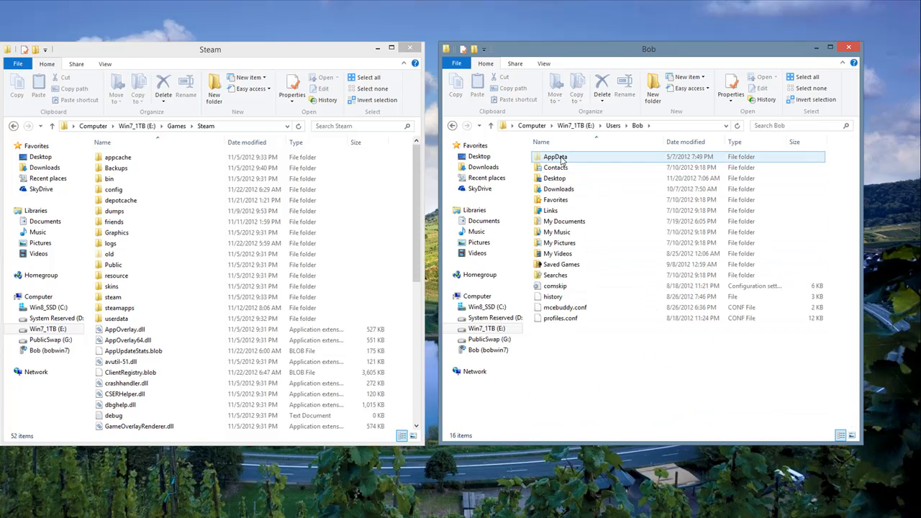
pyautogui.moveTo(559, 160)
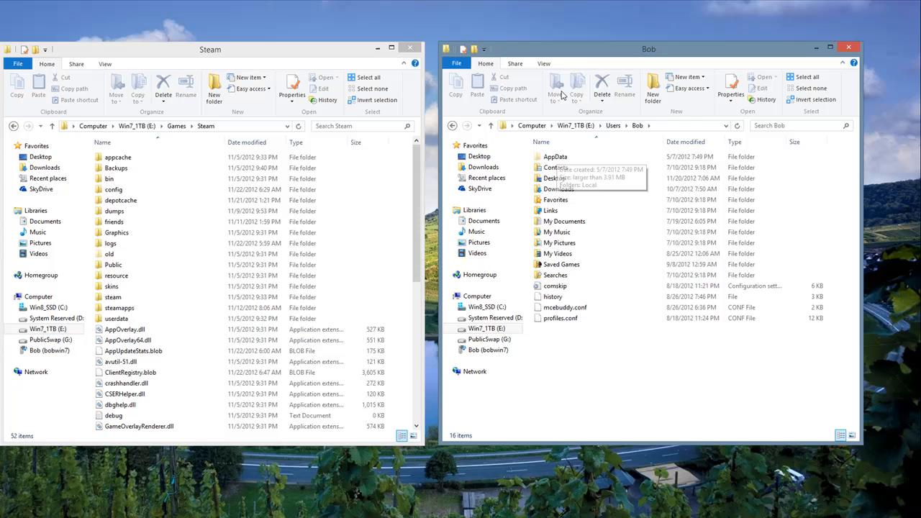
pyautogui.click(542, 64)
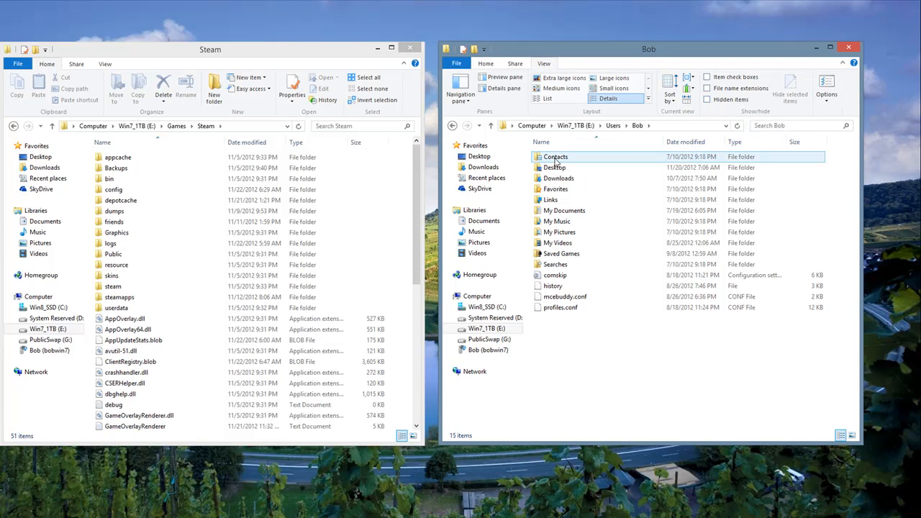
# Step: Show hidden items and open Bob's AppData\Local folder, listing 137 items
pyautogui.click(708, 100)
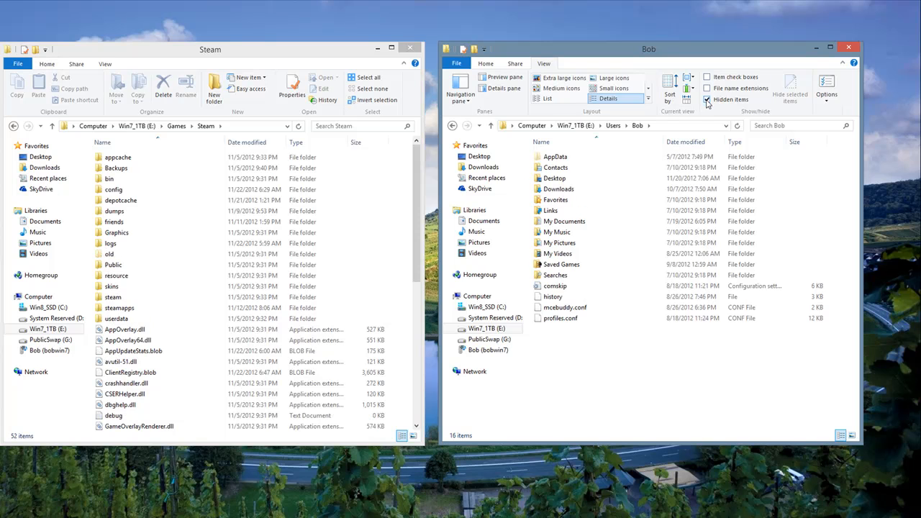
pyautogui.doubleClick(551, 156)
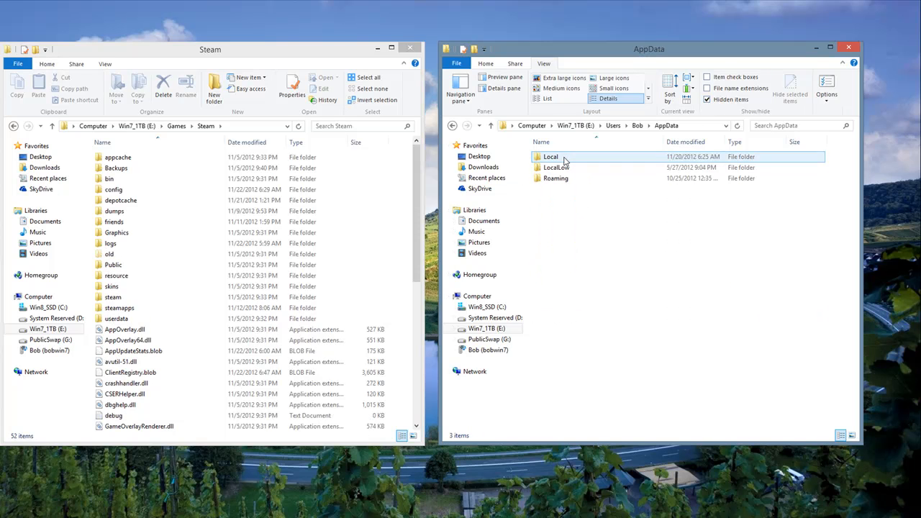
pyautogui.doubleClick(548, 157)
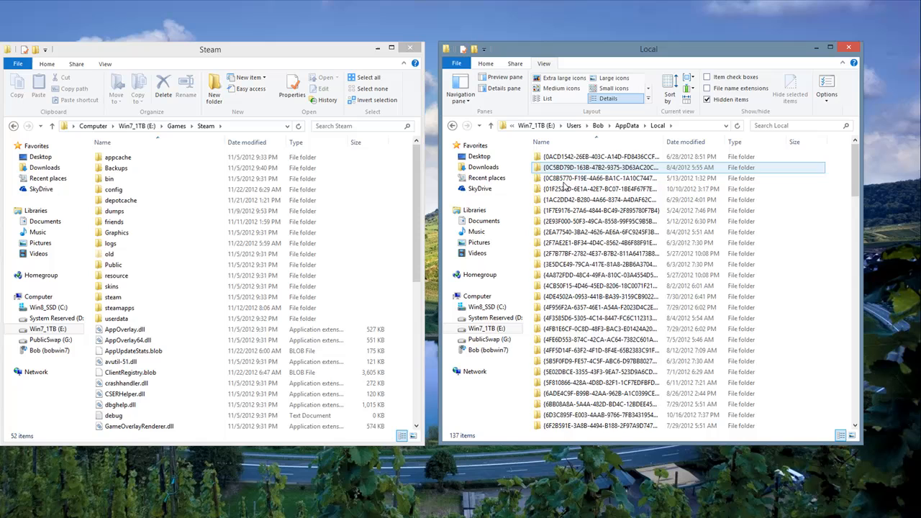
pyautogui.scroll(-3)
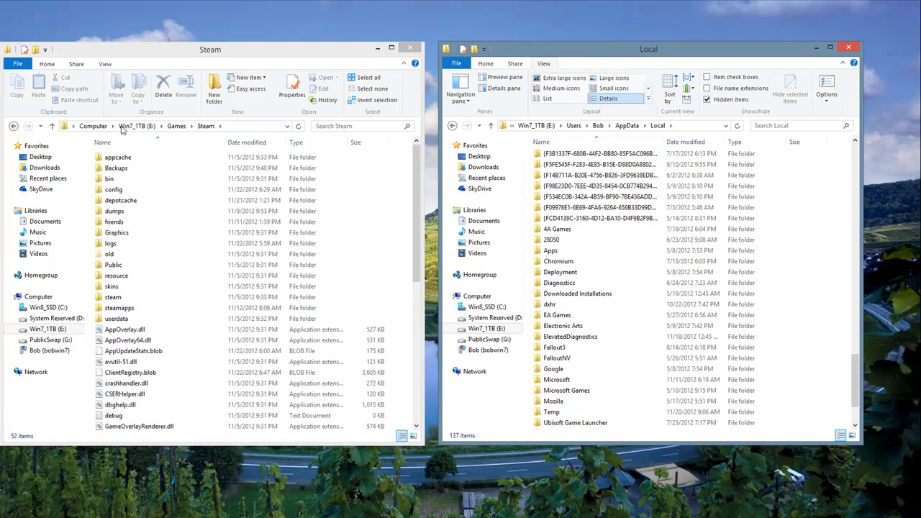
# Step: In the left window, open Robert's AppData\Local folder on Win8_SSD (C:), listing 22 items
pyautogui.click(37, 307)
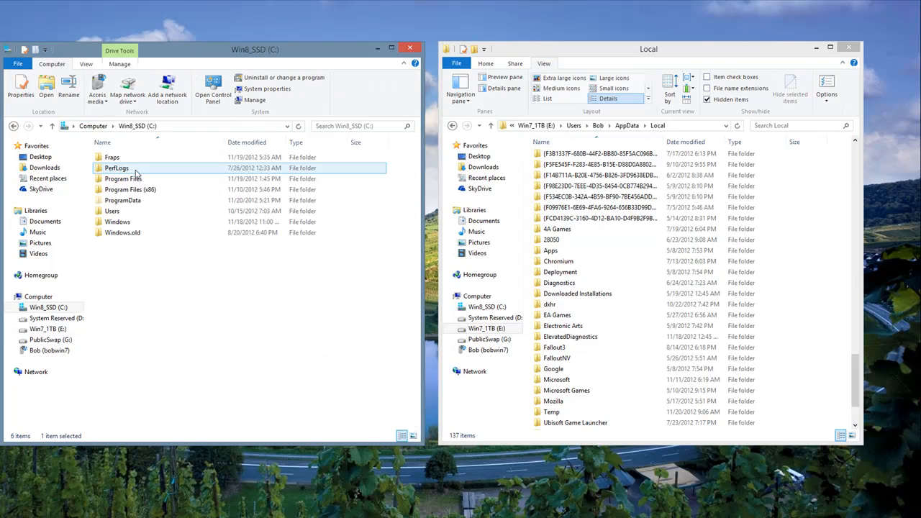
pyautogui.click(112, 211)
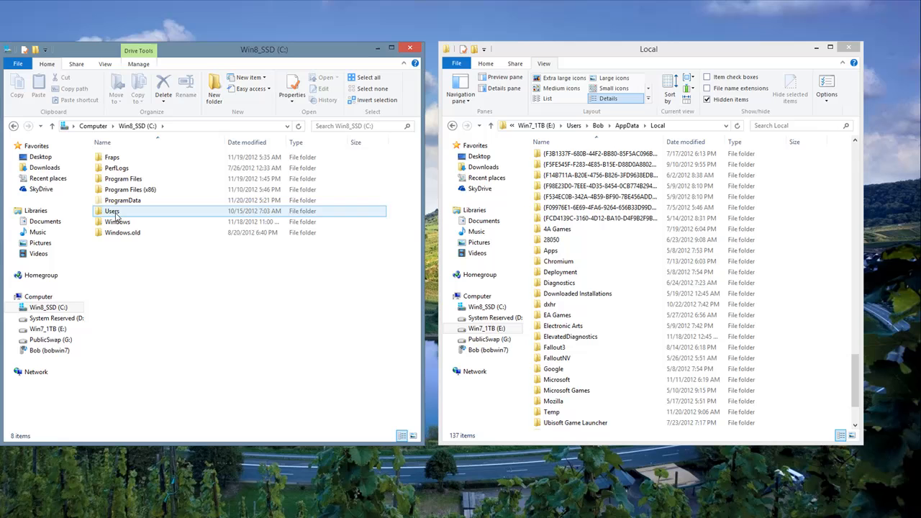
pyautogui.doubleClick(112, 211)
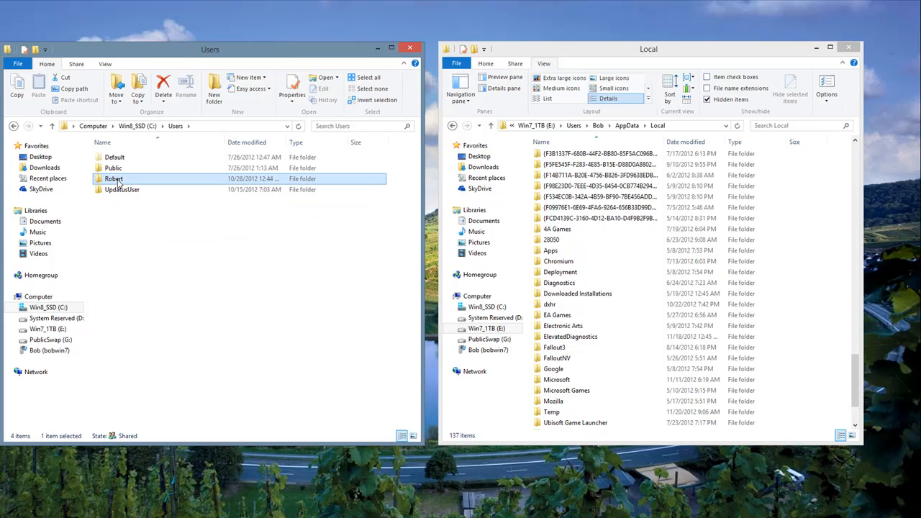
pyautogui.doubleClick(113, 179)
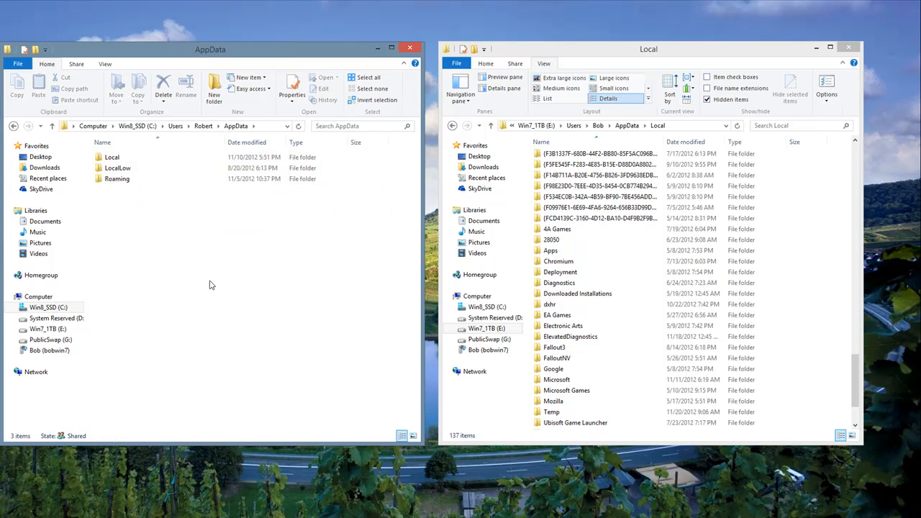
pyautogui.doubleClick(113, 157)
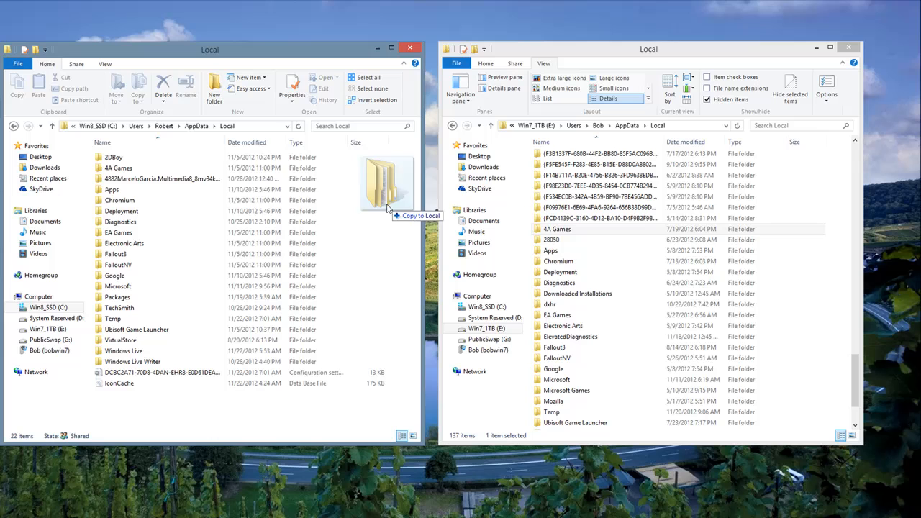
pyautogui.moveTo(371, 213)
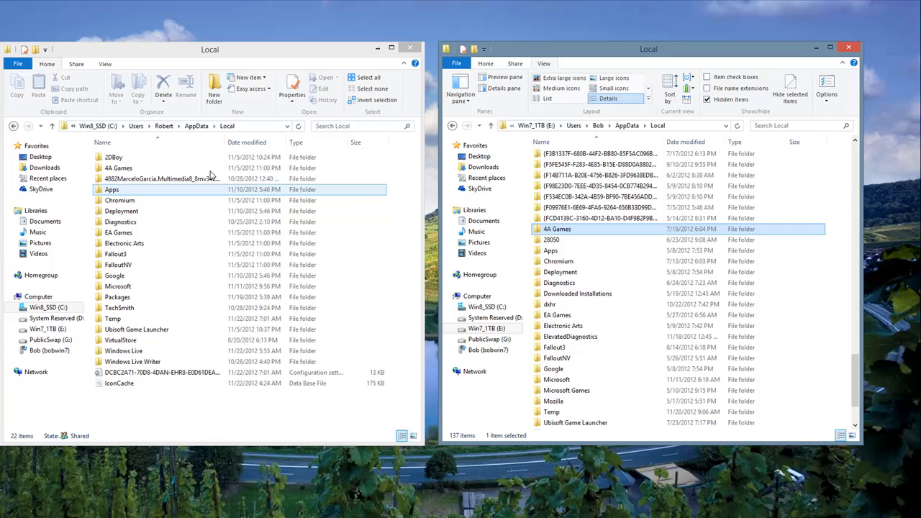
pyautogui.scroll(-3)
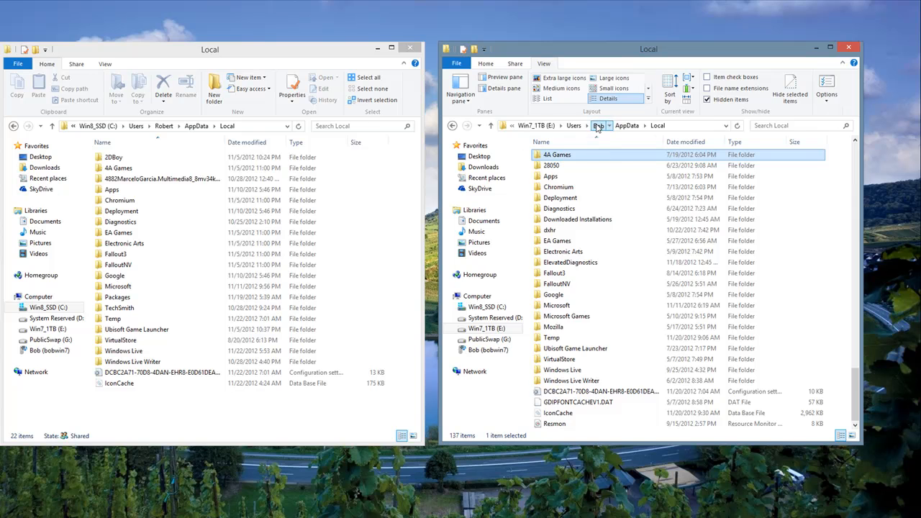
# Step: Open Robert's My Documents on C: and the Users folder on Win7_1TB (E:)
pyautogui.click(598, 125)
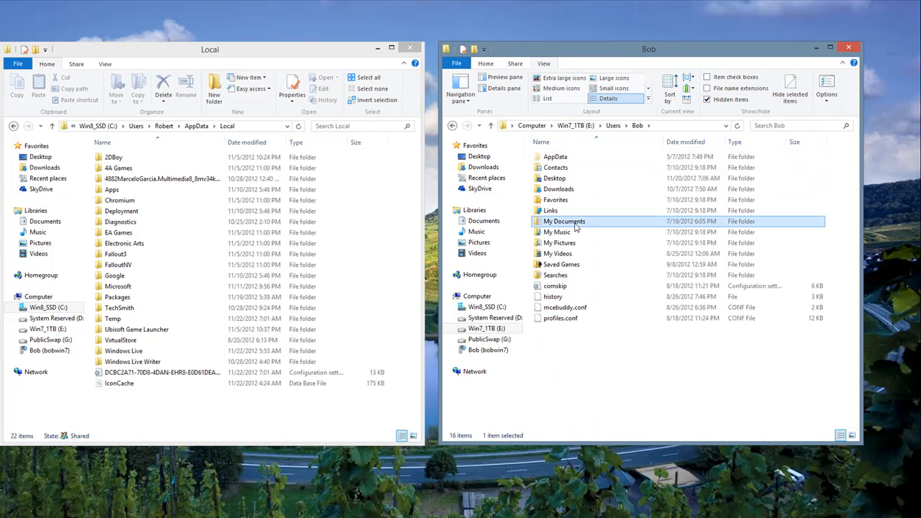
pyautogui.doubleClick(564, 220)
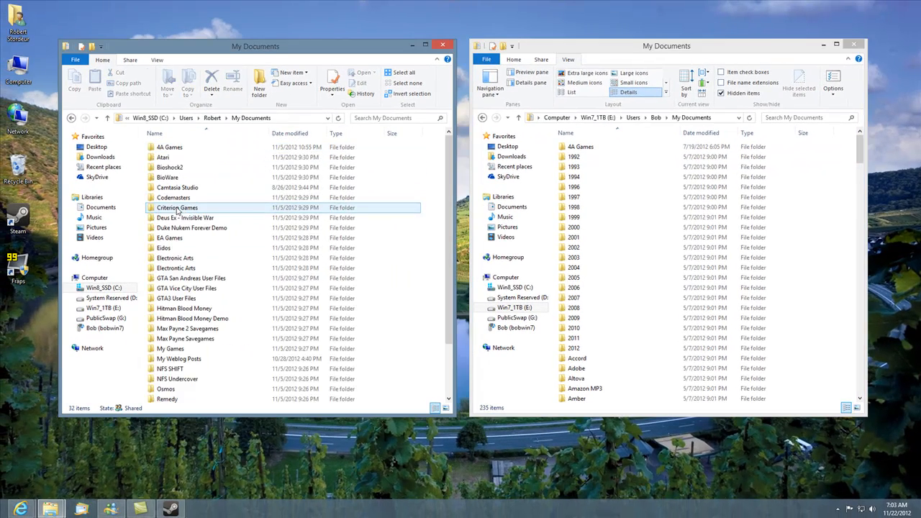
pyautogui.click(169, 146)
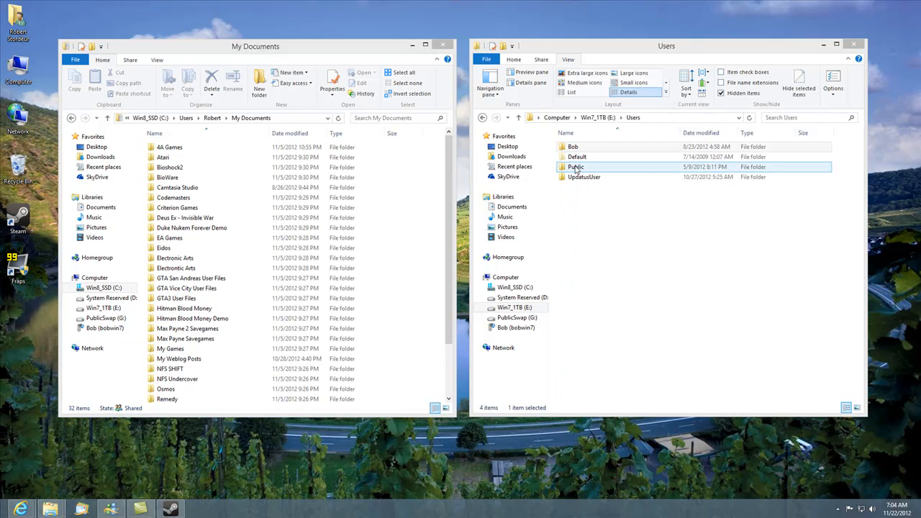
# Step: Browse the old drive's Public folder, selecting Public Videos and Public Documents
pyautogui.doubleClick(576, 166)
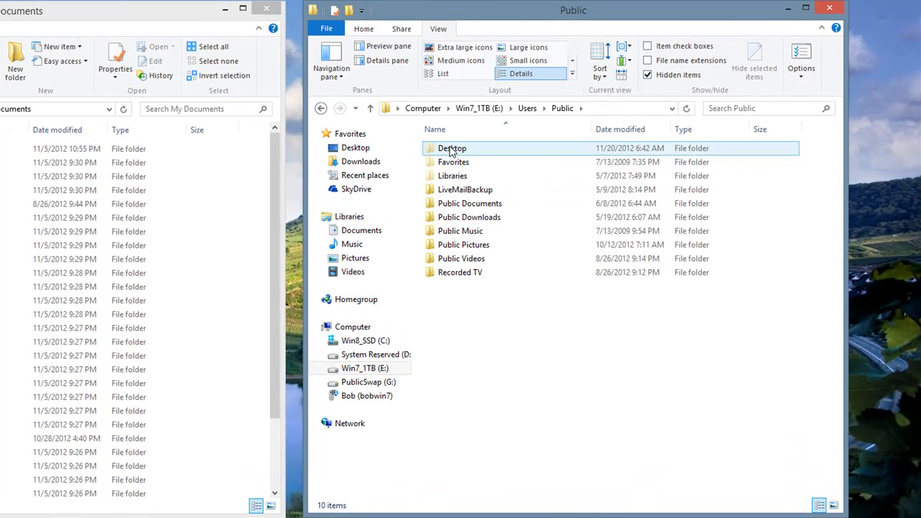
pyautogui.click(460, 258)
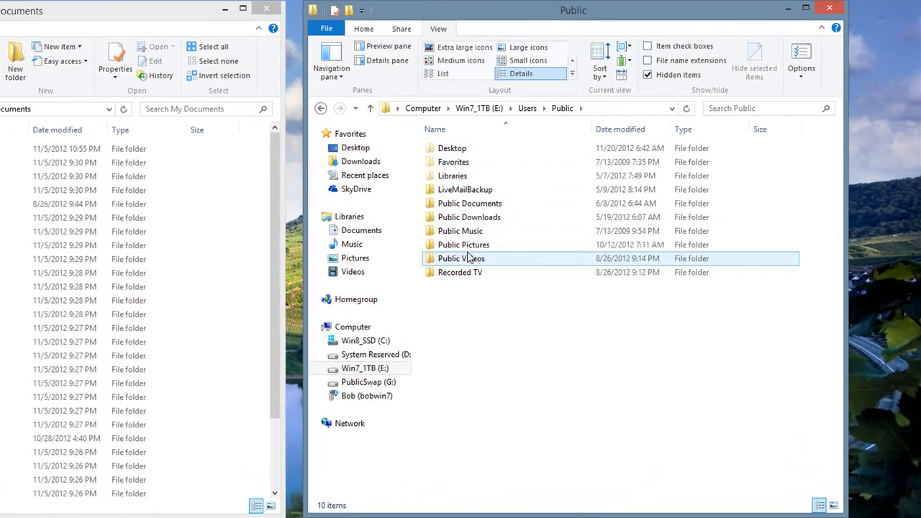
pyautogui.click(469, 203)
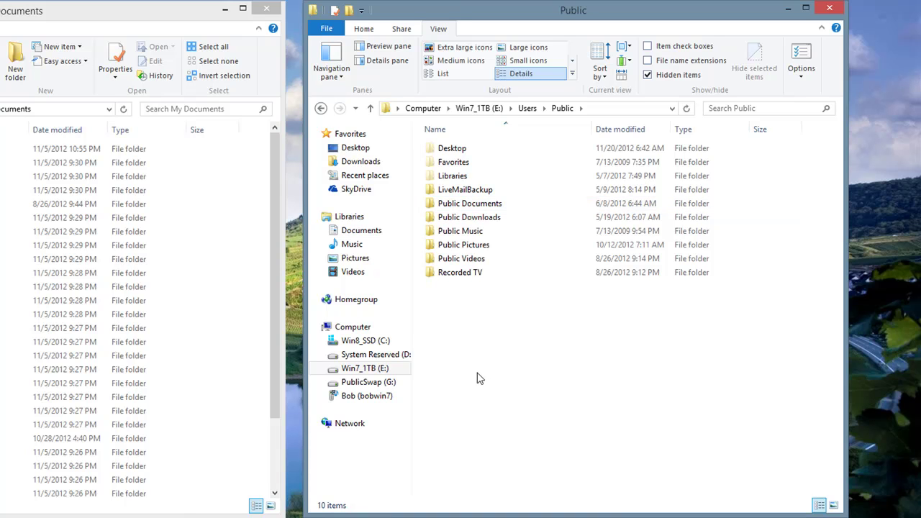
pyautogui.click(469, 202)
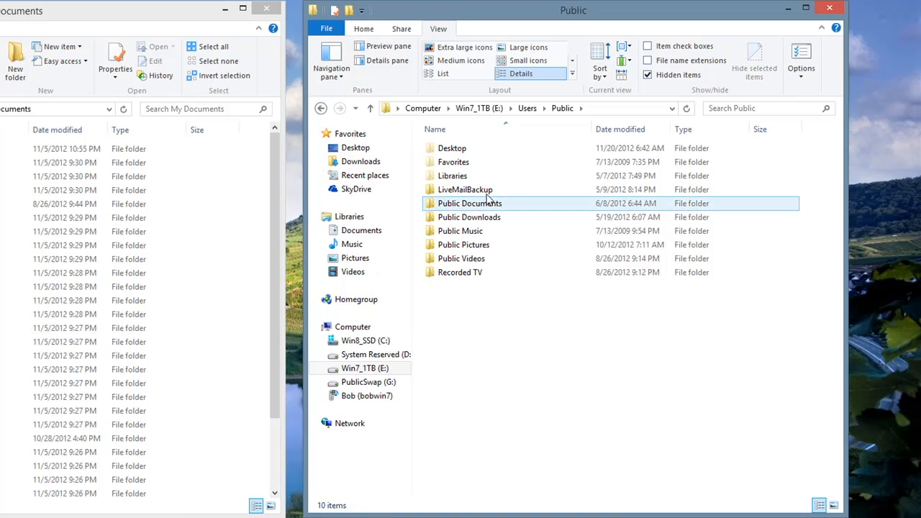
# Step: Return to Bob's 16-item profile folder via Win7_1TB (E:) and Users
pyautogui.click(479, 108)
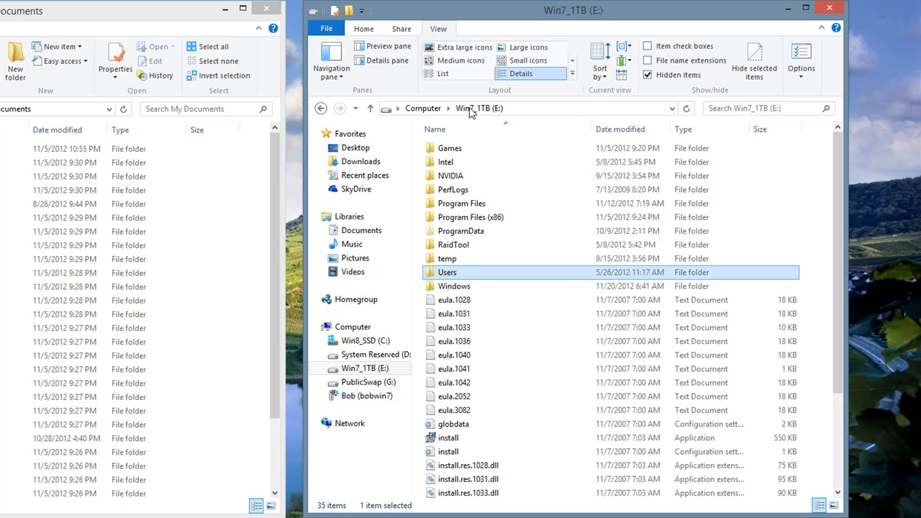
pyautogui.doubleClick(447, 272)
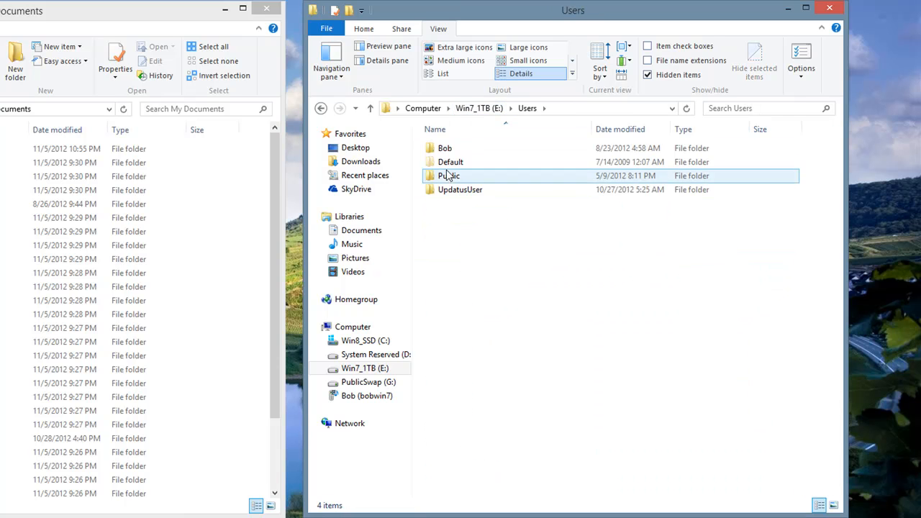
pyautogui.doubleClick(444, 148)
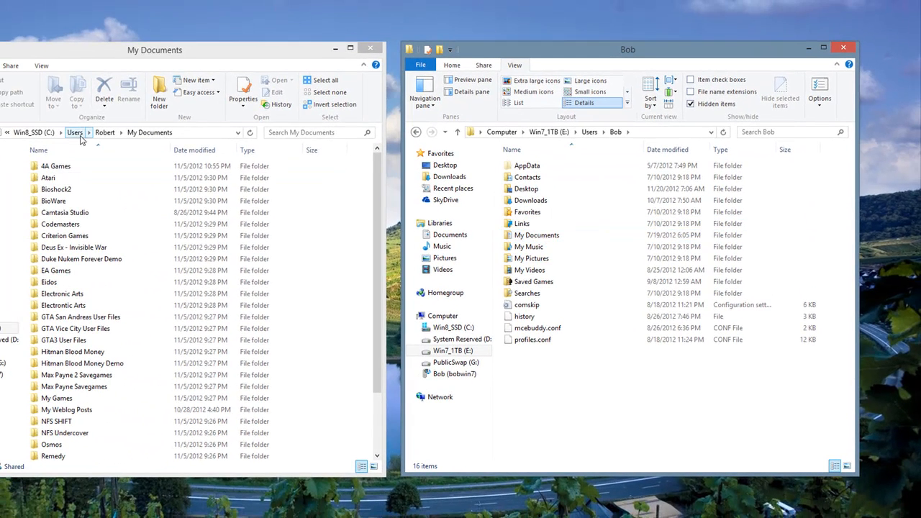
pyautogui.moveTo(541, 414)
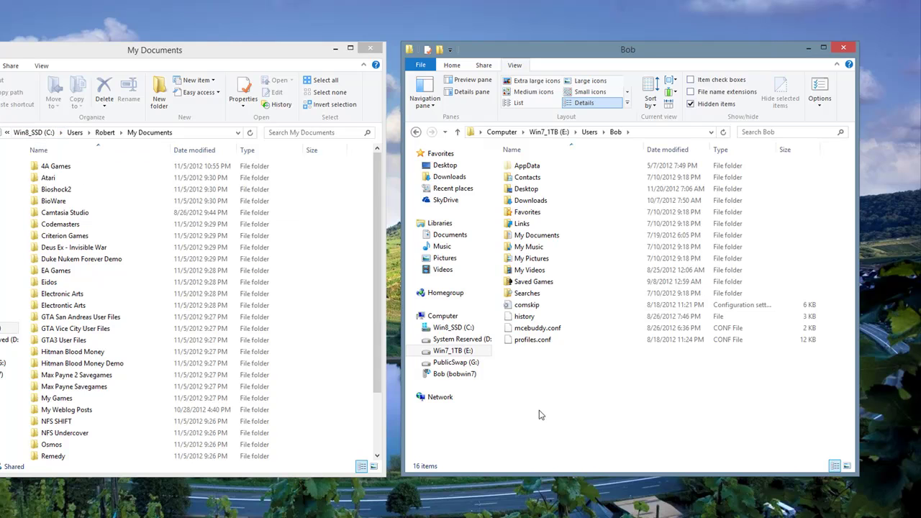
pyautogui.moveTo(548, 402)
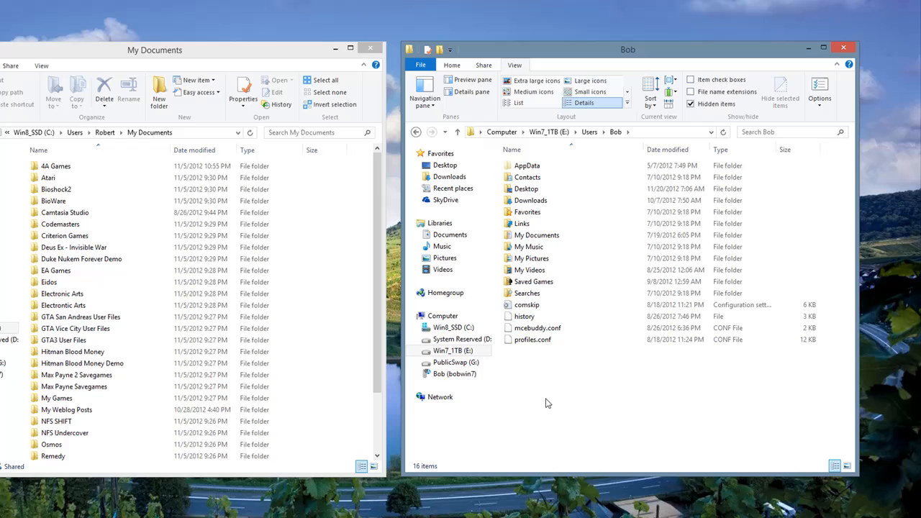
# Step: Open the ProgramData folders on E: (11 items) and C: (12 items) side by side
pyautogui.click(536, 235)
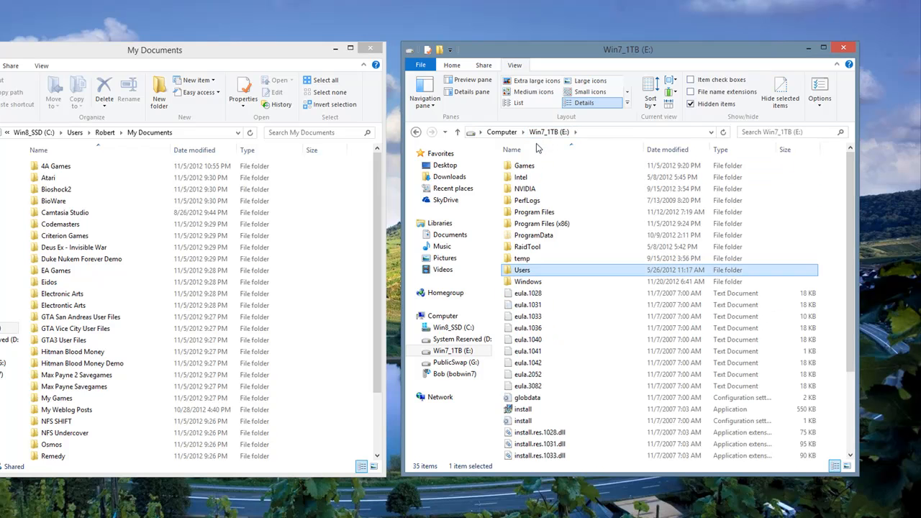
pyautogui.moveTo(533, 211)
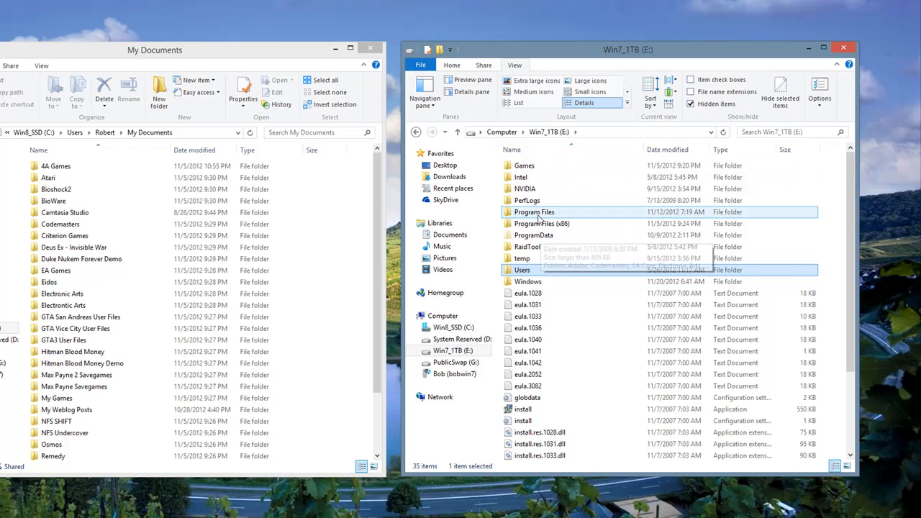
pyautogui.doubleClick(532, 212)
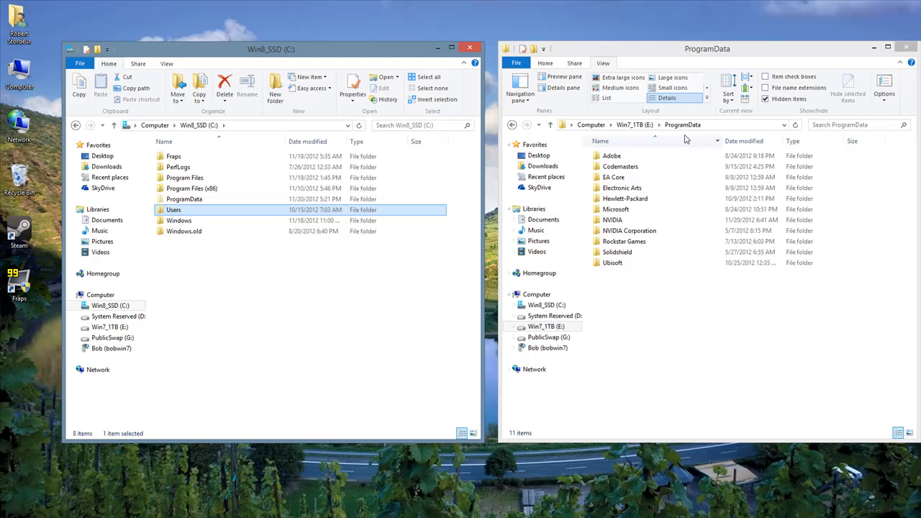
pyautogui.doubleClick(184, 199)
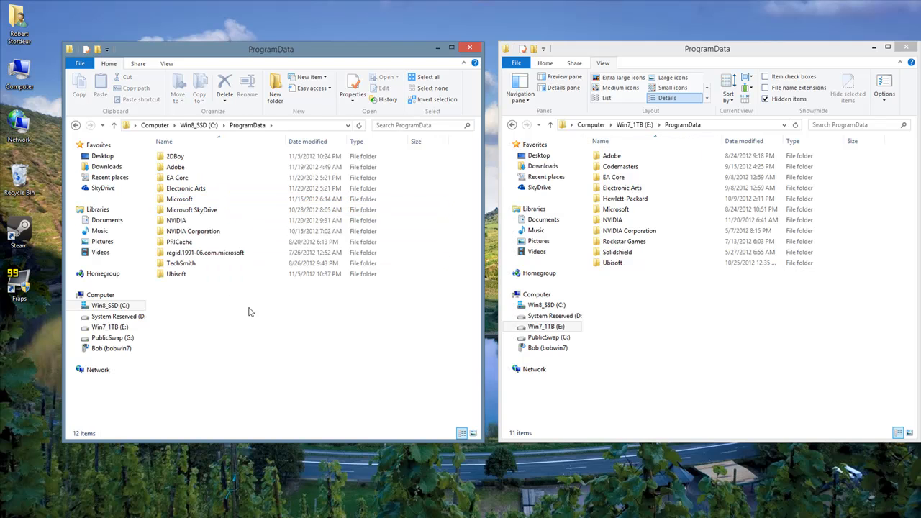
pyautogui.moveTo(185, 383)
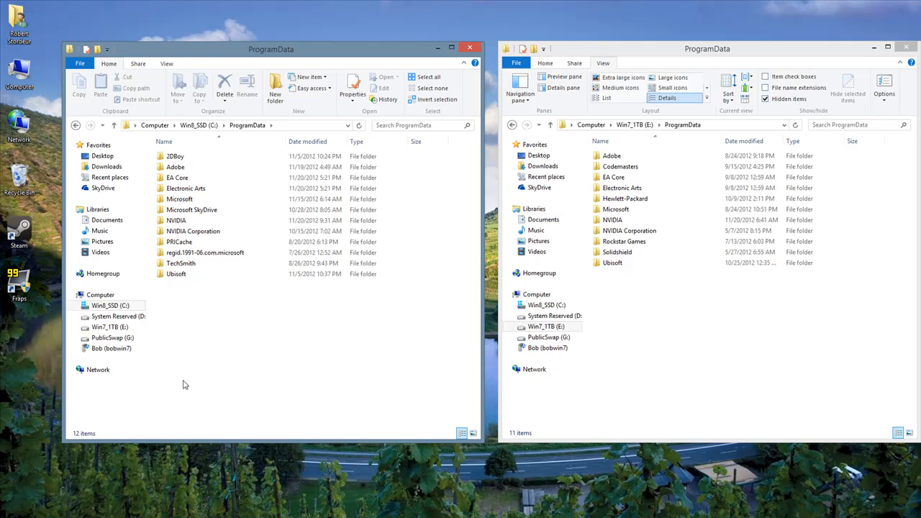
pyautogui.doubleClick(613, 262)
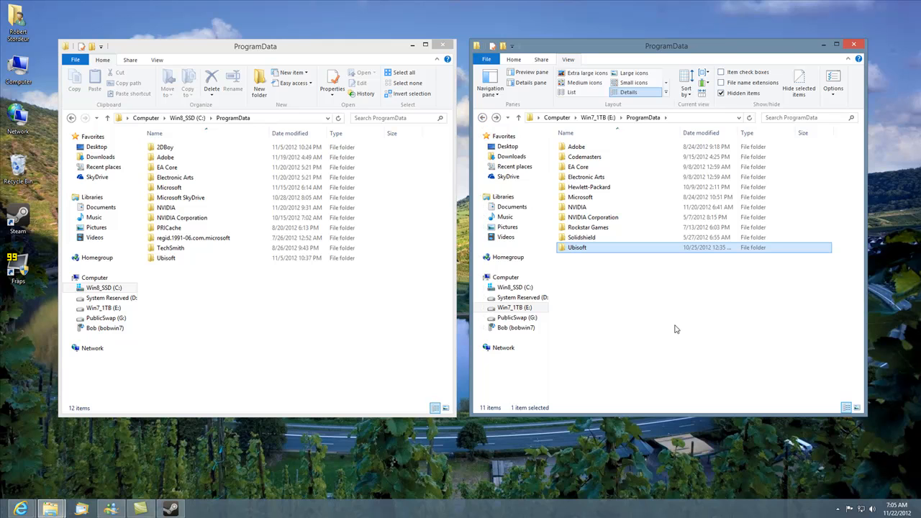
pyautogui.moveTo(756, 399)
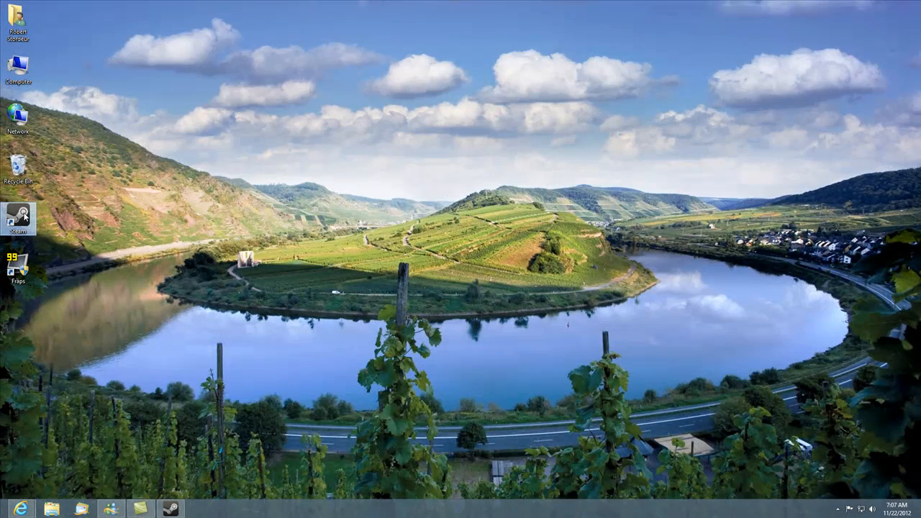
# Step: Launch Steam and view the Library in Detail view, scrolling to the paused downloads
pyautogui.doubleClick(18, 216)
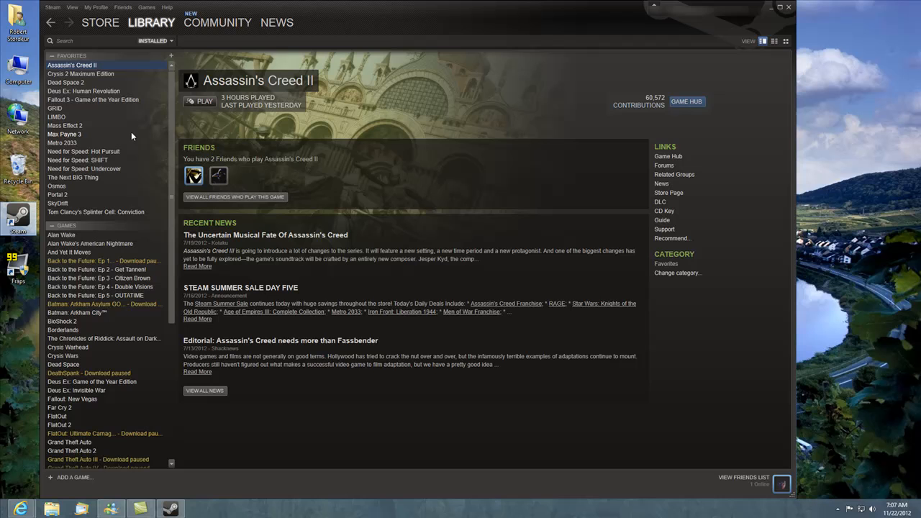
pyautogui.moveTo(685, 74)
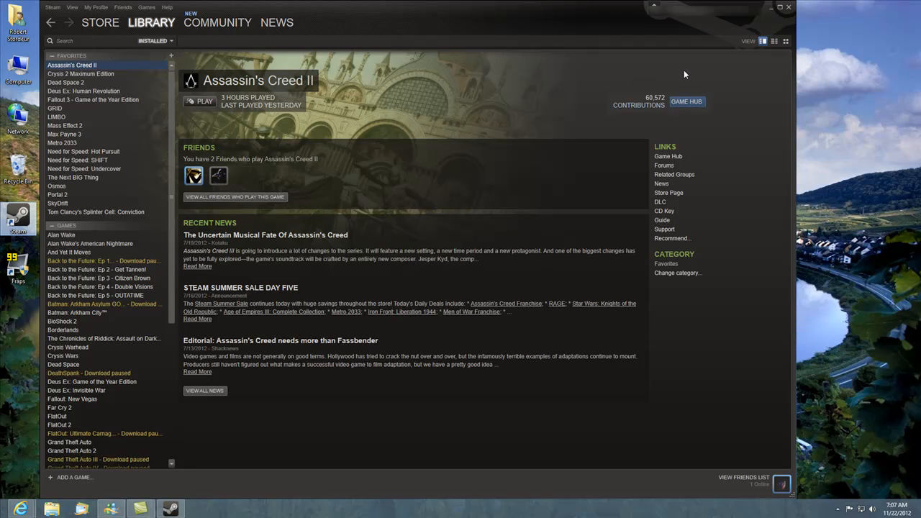
pyautogui.click(771, 41)
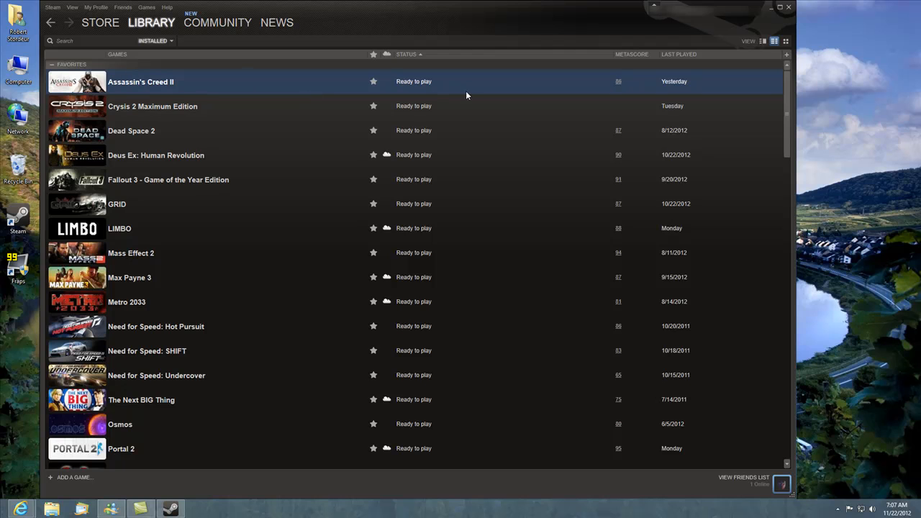
pyautogui.moveTo(657, 209)
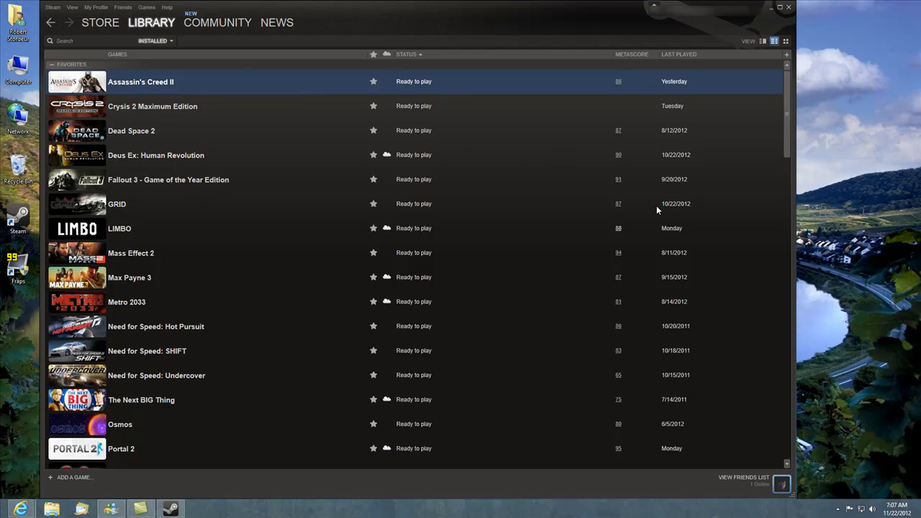
pyautogui.scroll(-3)
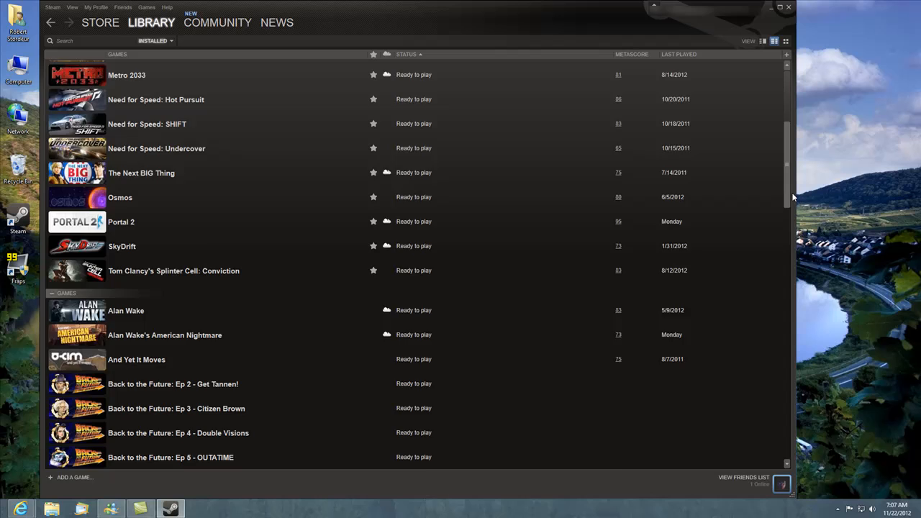
pyautogui.scroll(-3)
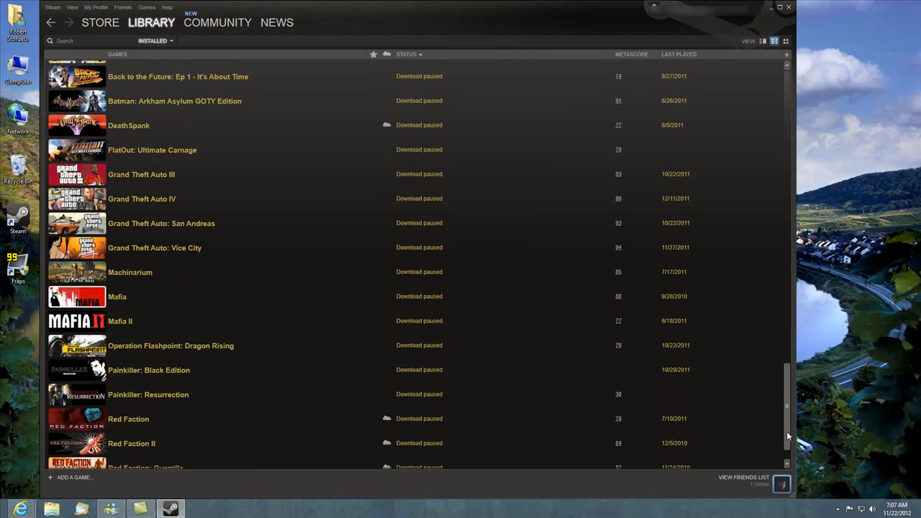
pyautogui.scroll(3)
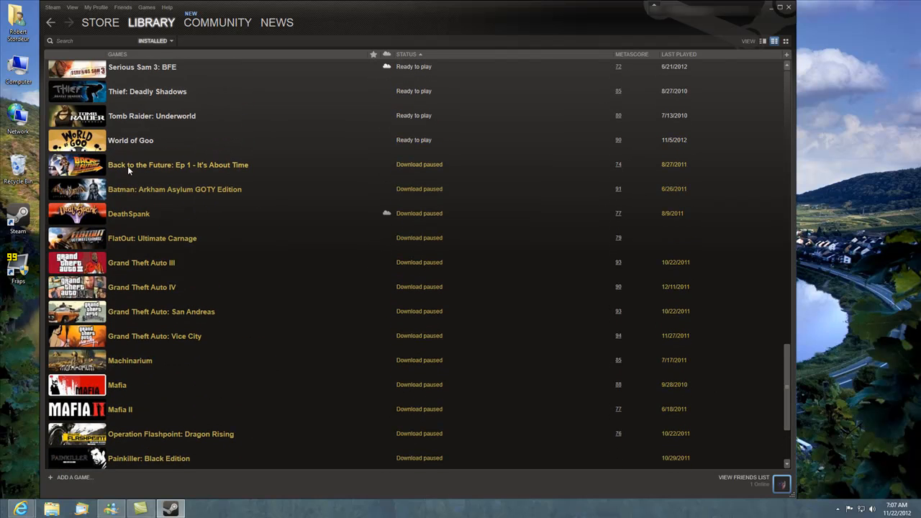
pyautogui.moveTo(646, 216)
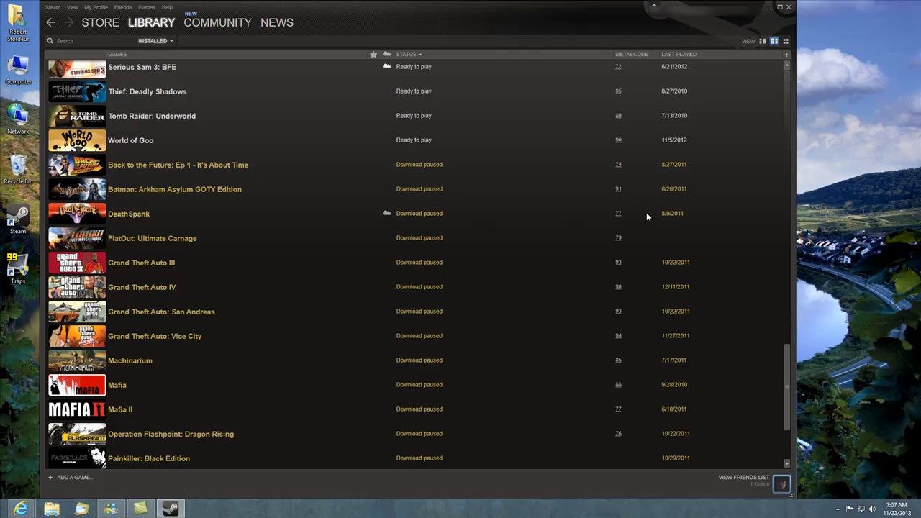
pyautogui.moveTo(431, 168)
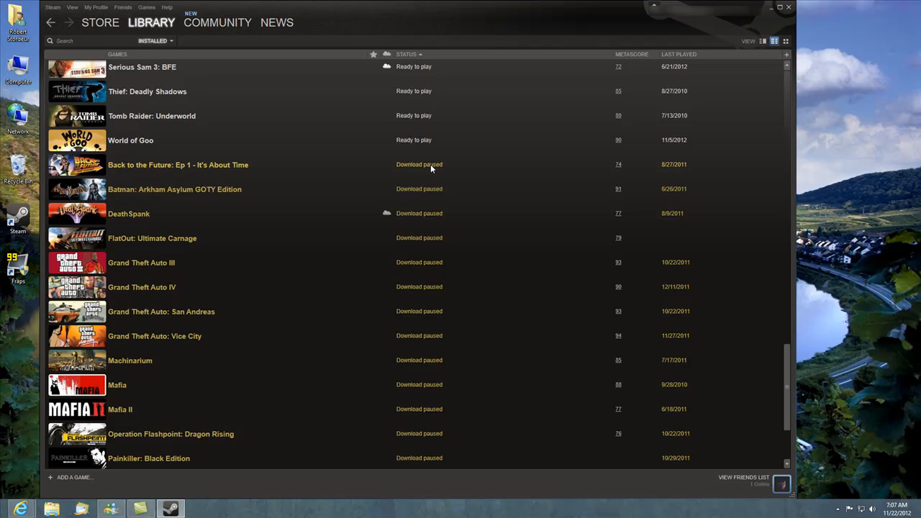
# Step: Resume Back to the Future: Ep 1, confirm the content conversion, and dismiss completion
pyautogui.rightClick(178, 165)
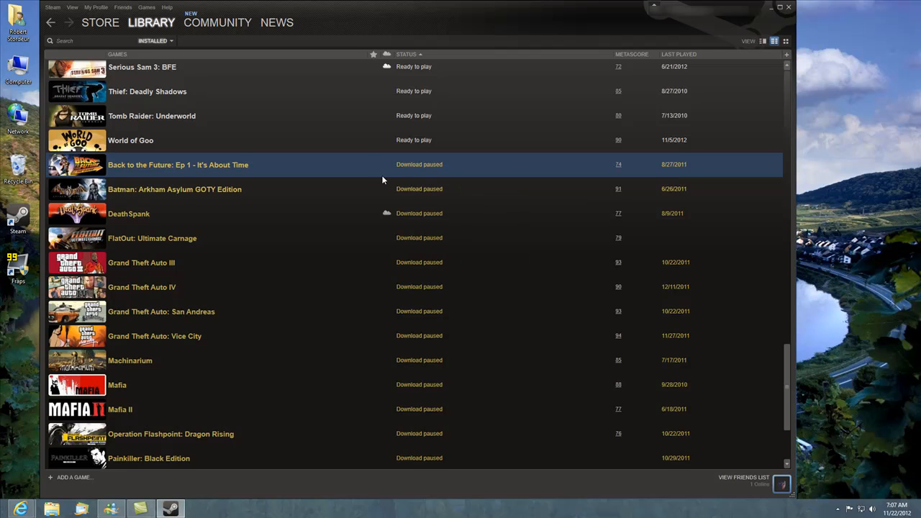
pyautogui.moveTo(445, 174)
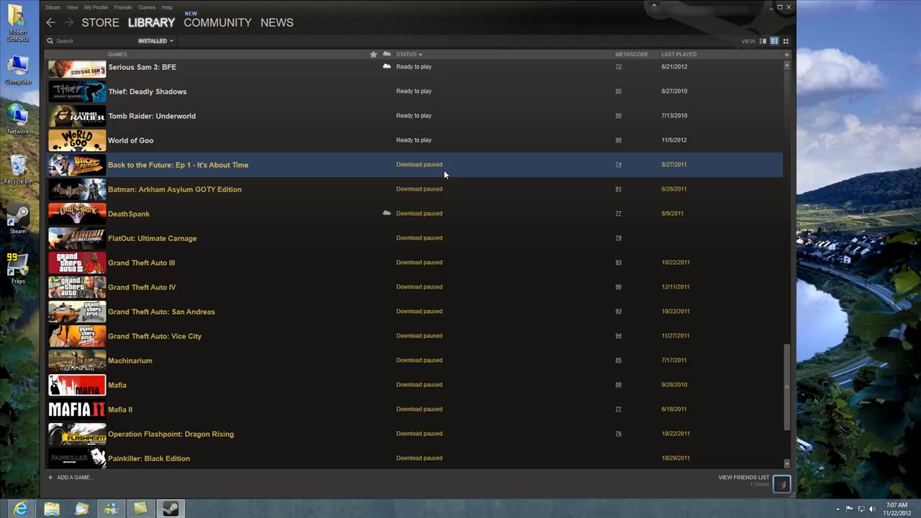
pyautogui.moveTo(423, 167)
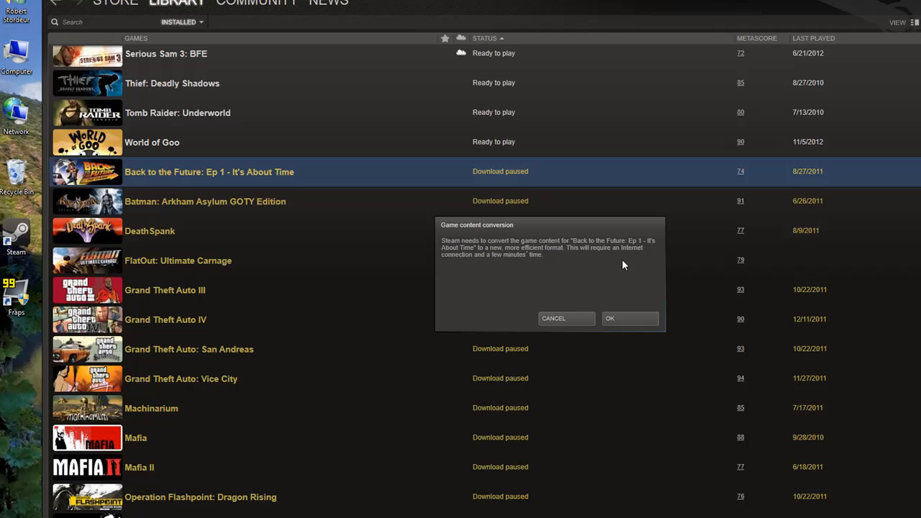
pyautogui.moveTo(525, 272)
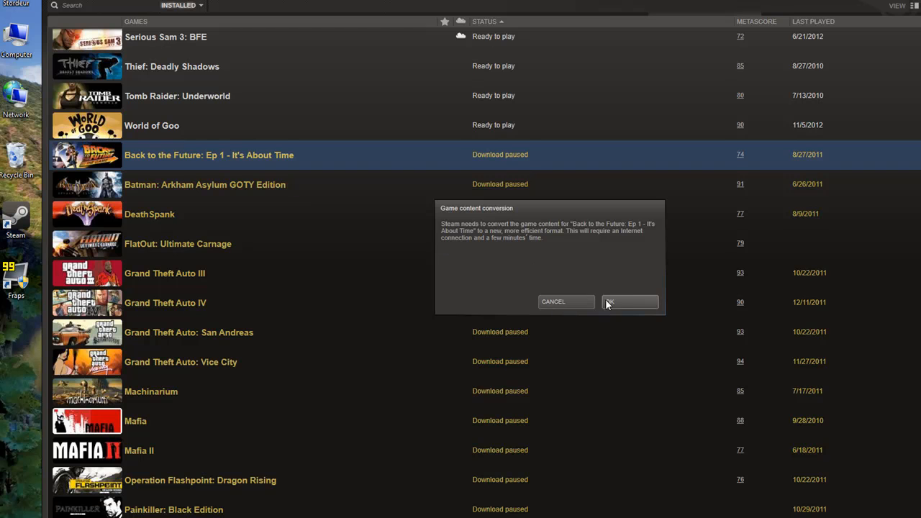
pyautogui.click(630, 301)
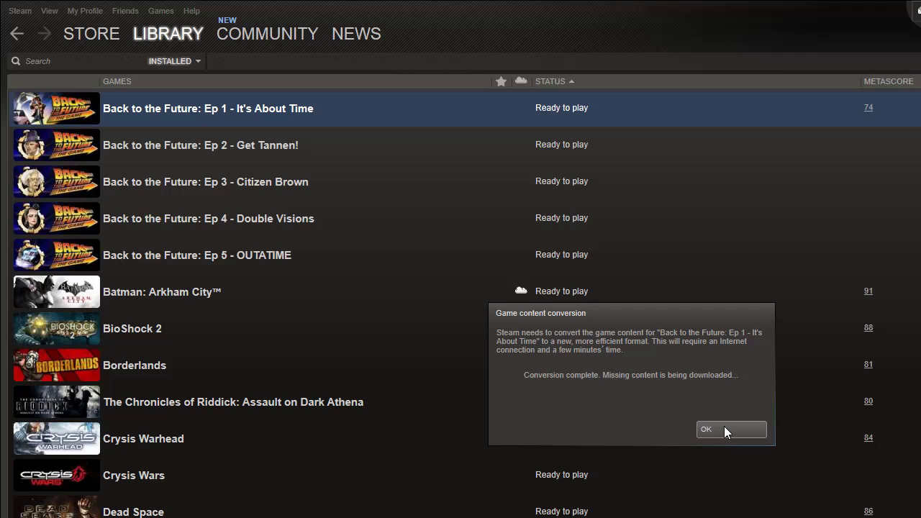
pyautogui.click(730, 429)
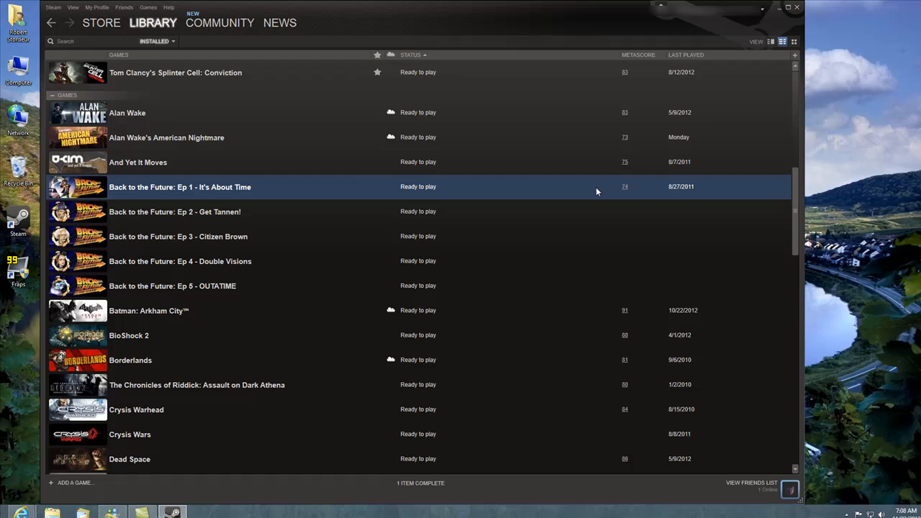
pyautogui.moveTo(413, 194)
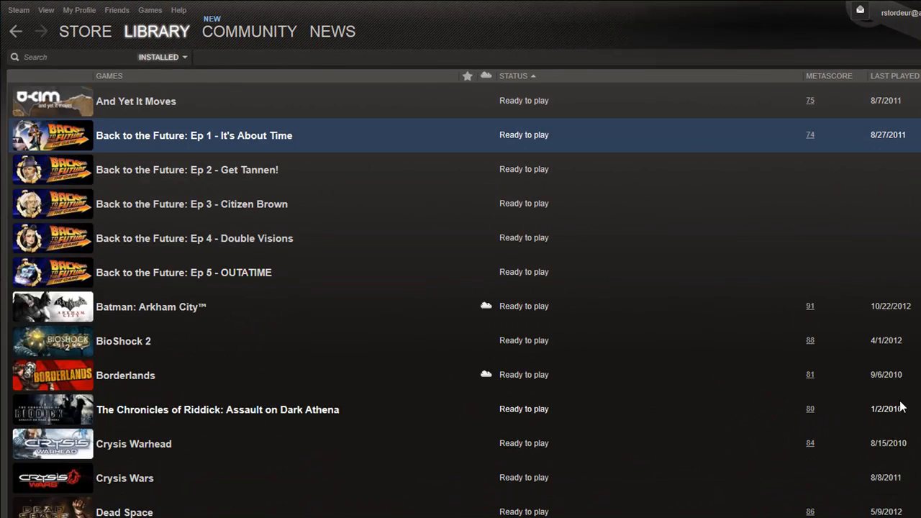
# Step: Scroll the library list down to Batman: Arkham Asylum GOTY Edition and other paused titles
pyautogui.scroll(-3)
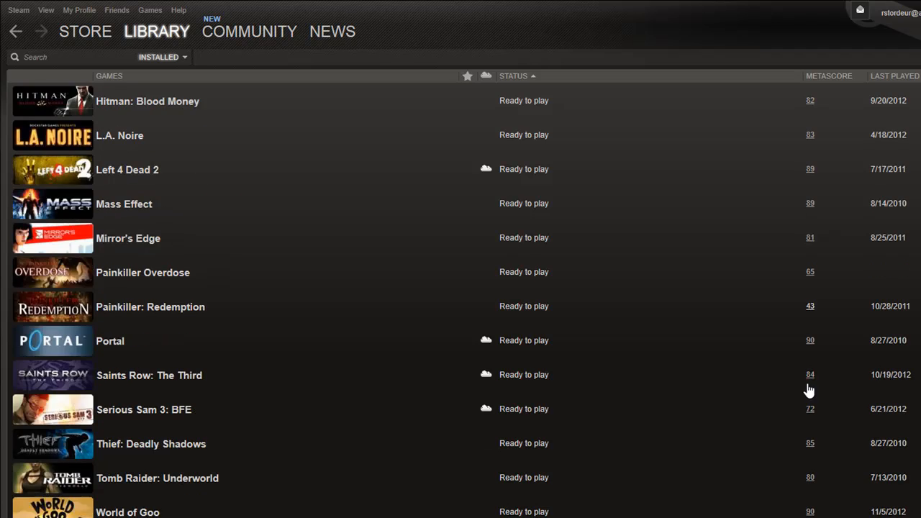
pyautogui.scroll(-3)
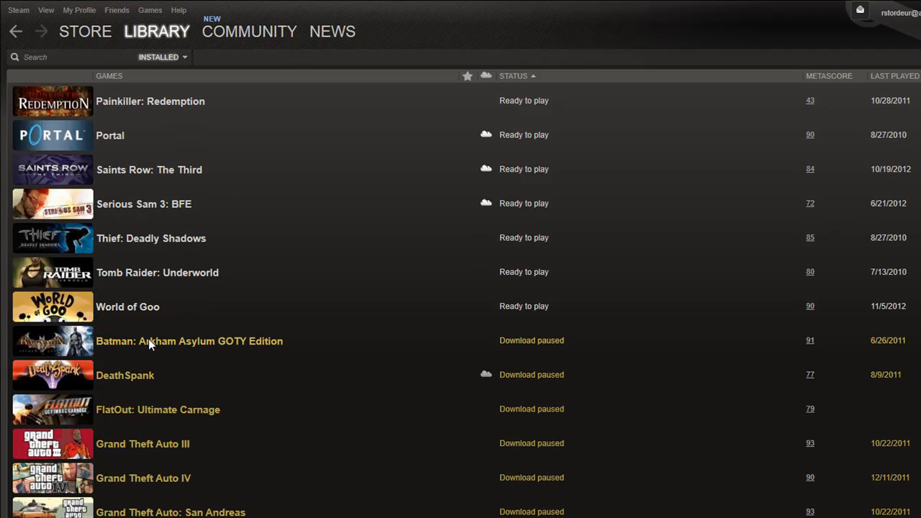
pyautogui.moveTo(568, 355)
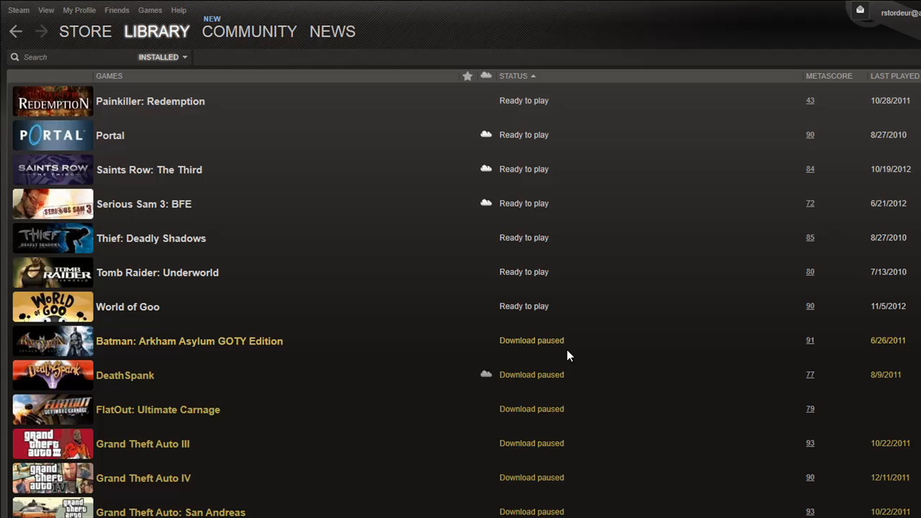
pyautogui.moveTo(667, 379)
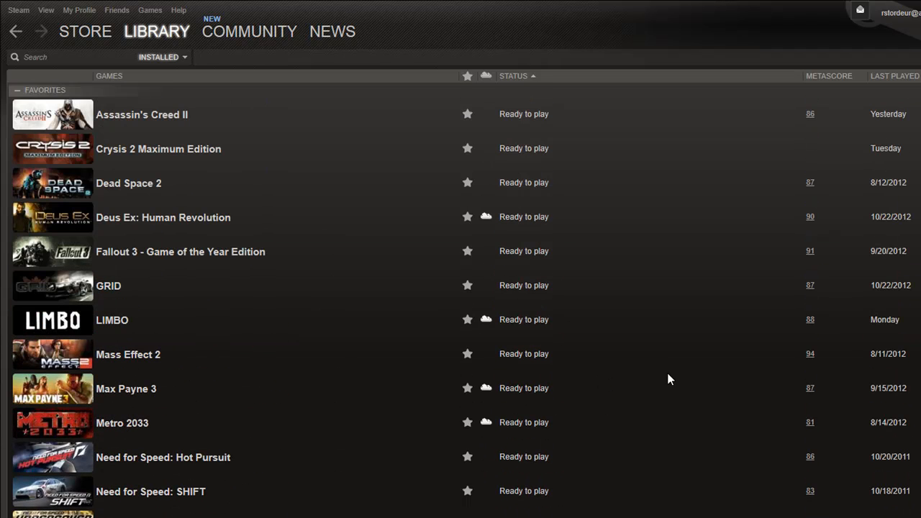
pyautogui.moveTo(775, 420)
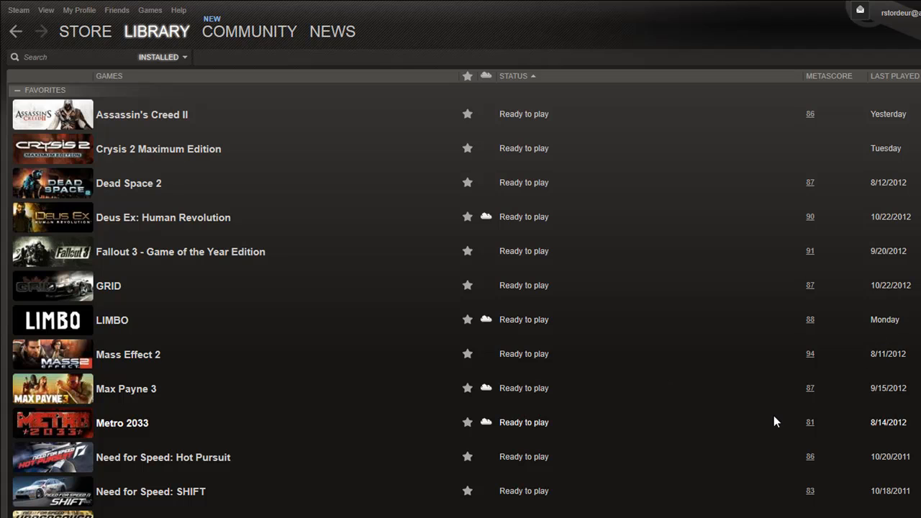
pyautogui.moveTo(97, 44)
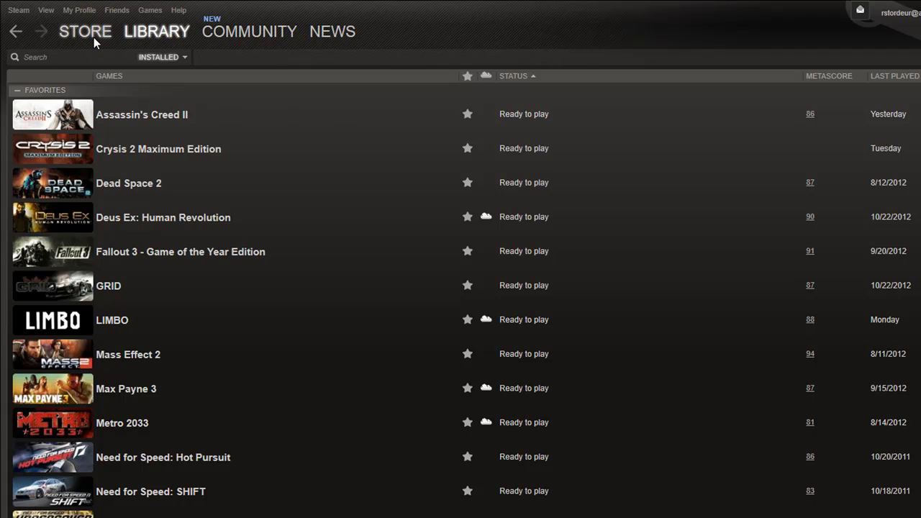
pyautogui.moveTo(669, 365)
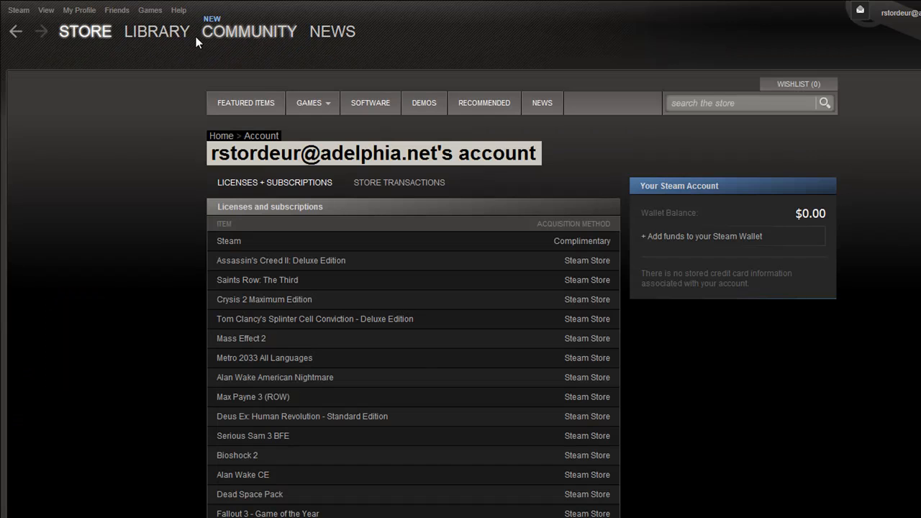
# Step: In the Library's List view, resume DeathSpank's paused download to bring up the conversion prompt
pyautogui.click(157, 32)
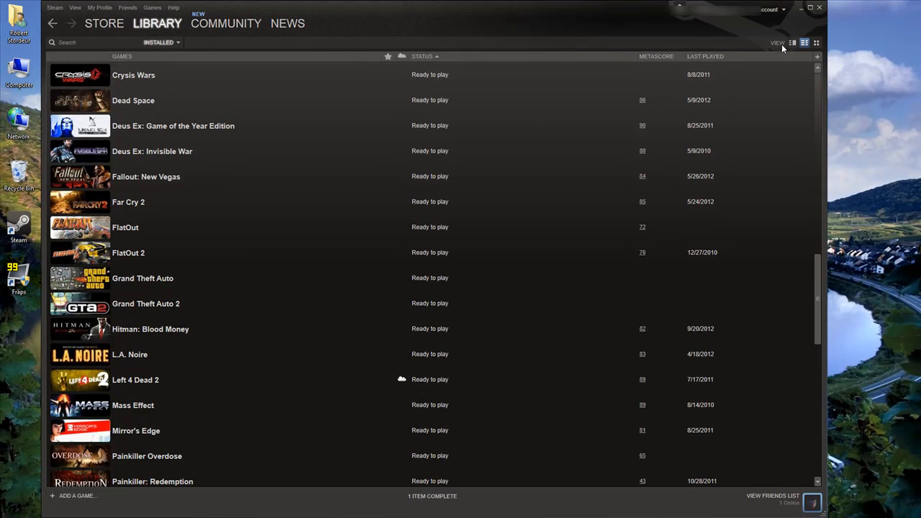
pyautogui.click(792, 42)
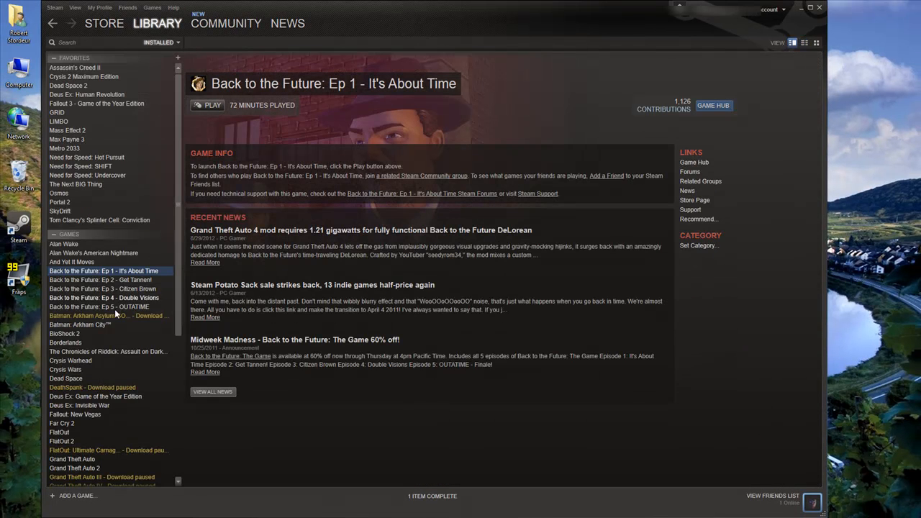
pyautogui.click(101, 316)
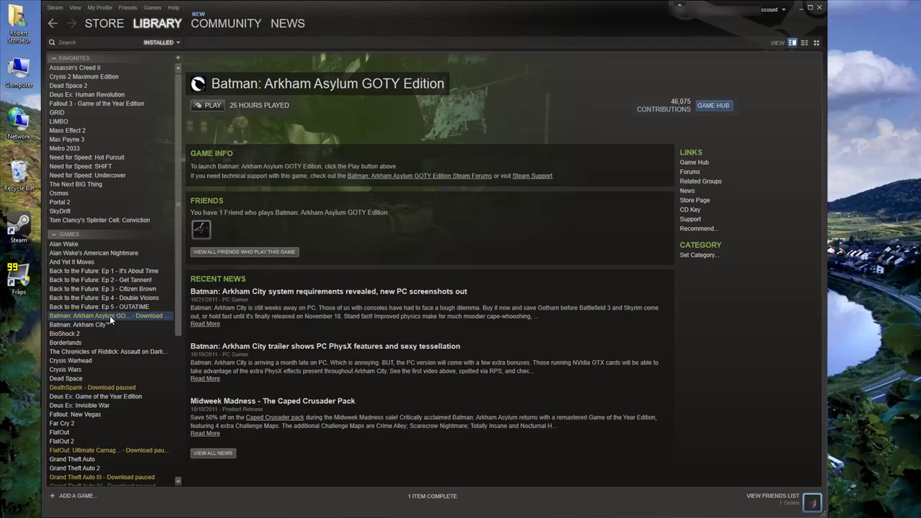
pyautogui.rightClick(108, 316)
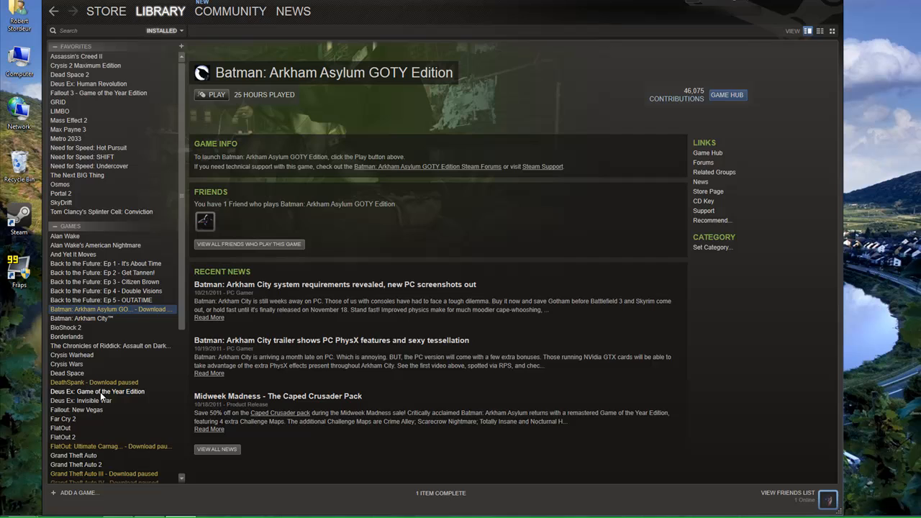
pyautogui.rightClick(65, 389)
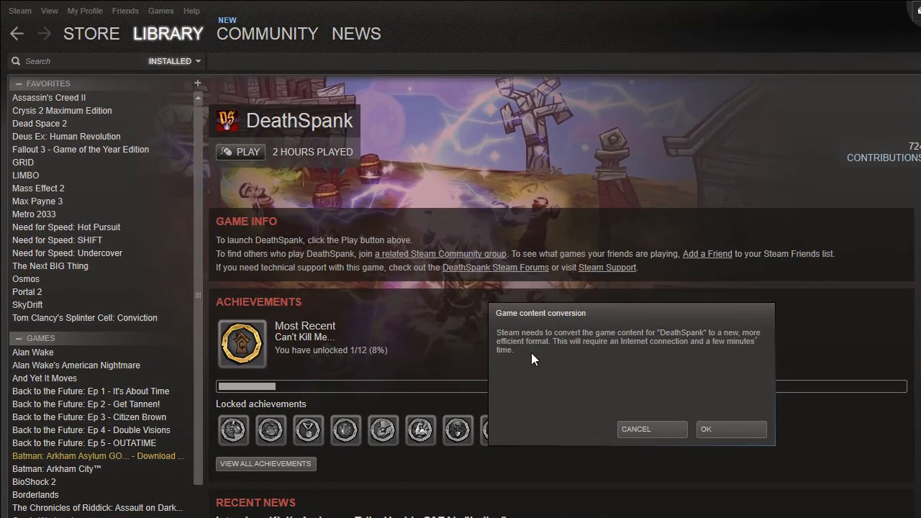
pyautogui.moveTo(625, 402)
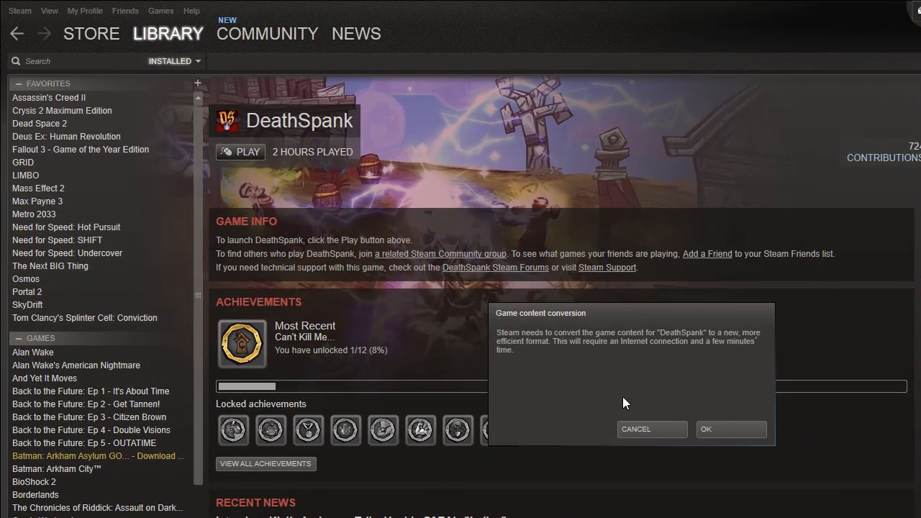